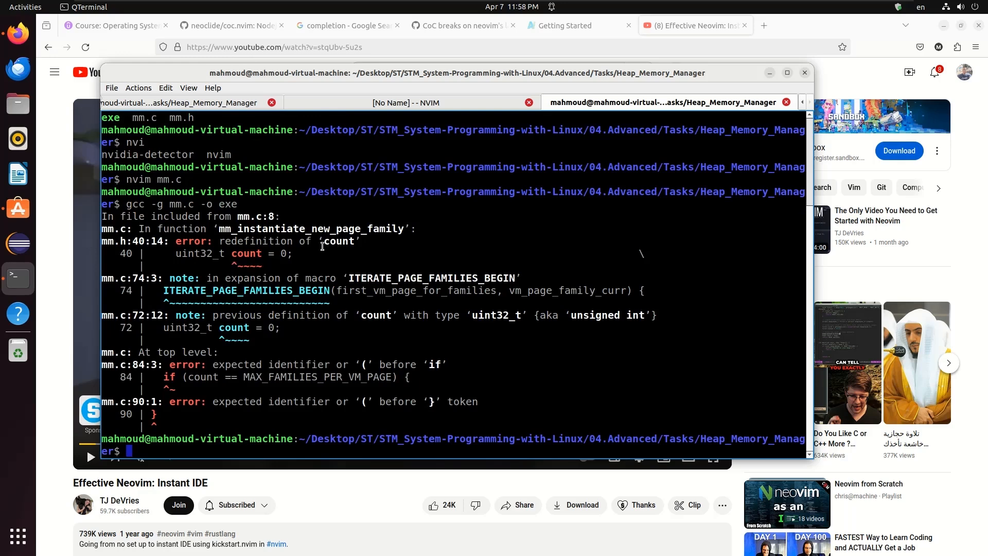
type("nvim")
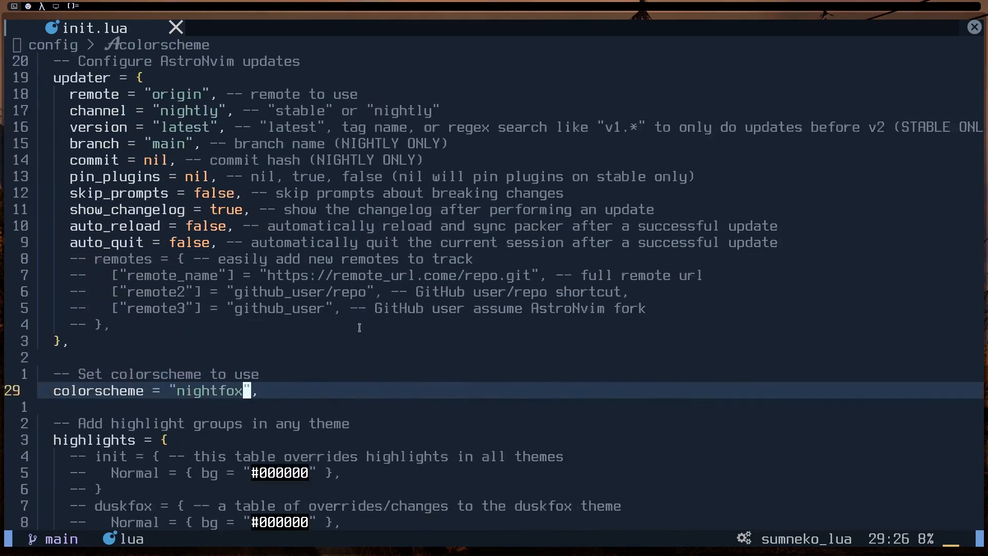
type("to")
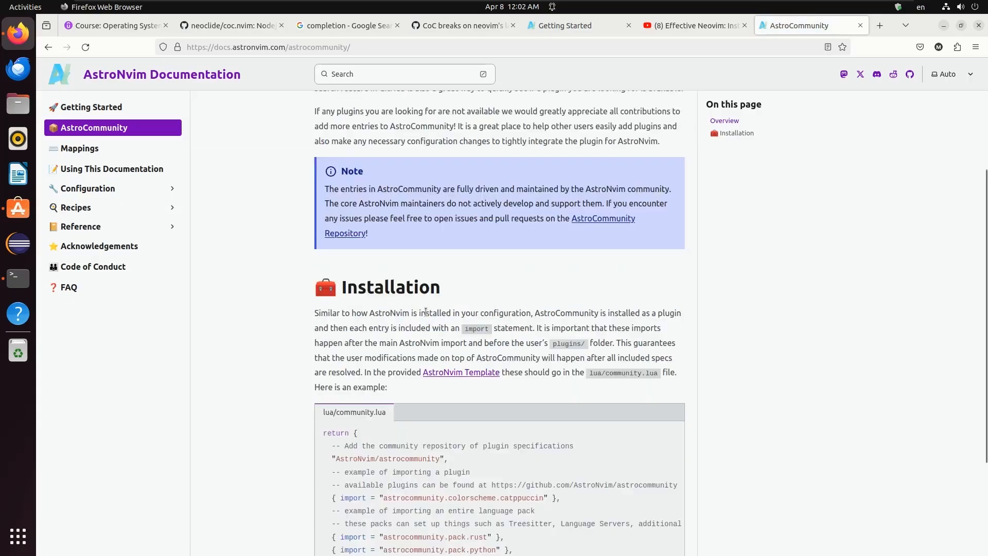
scroll("up", 3)
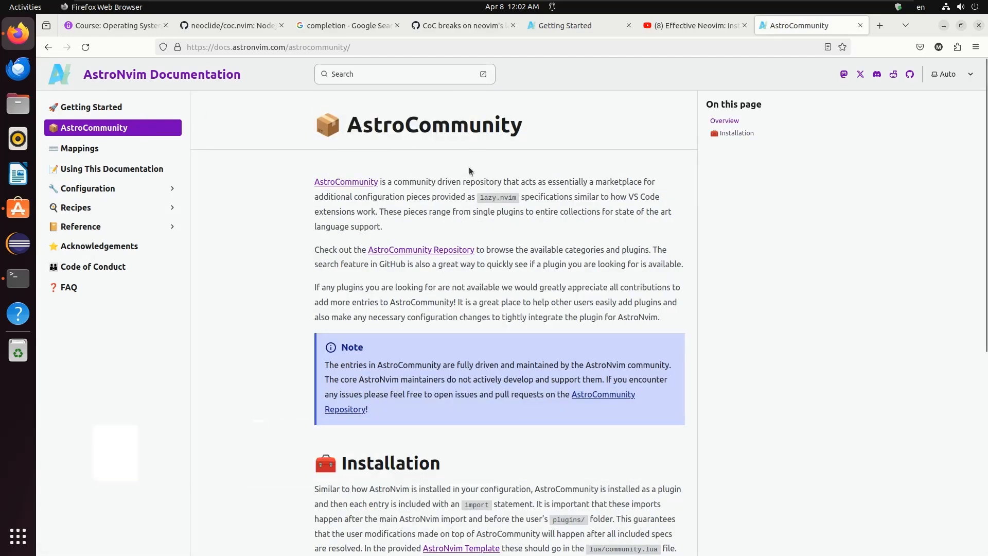
scroll("down", 3)
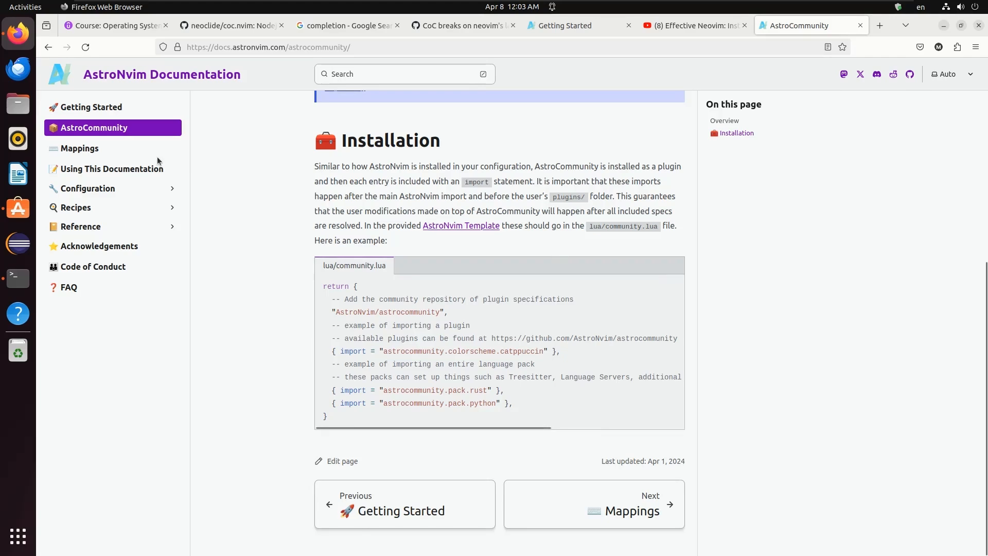